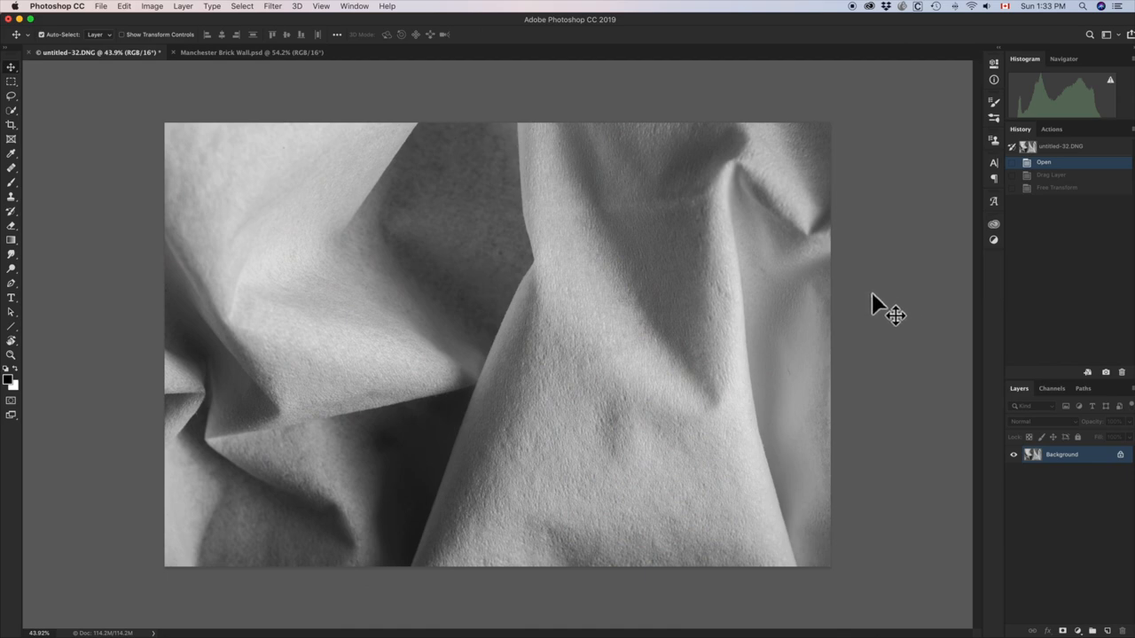
mouse_move(344, 75)
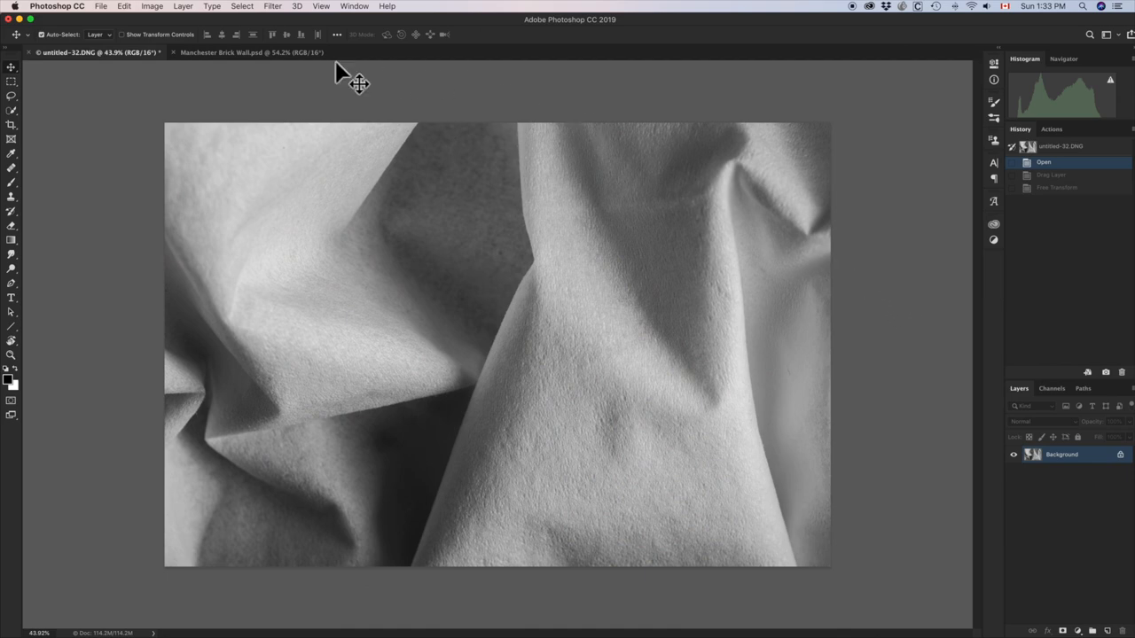
Step: Switch between the tissue photo and Manchester Brick Wall.psd, ending on the brick wall
left_click(251, 51)
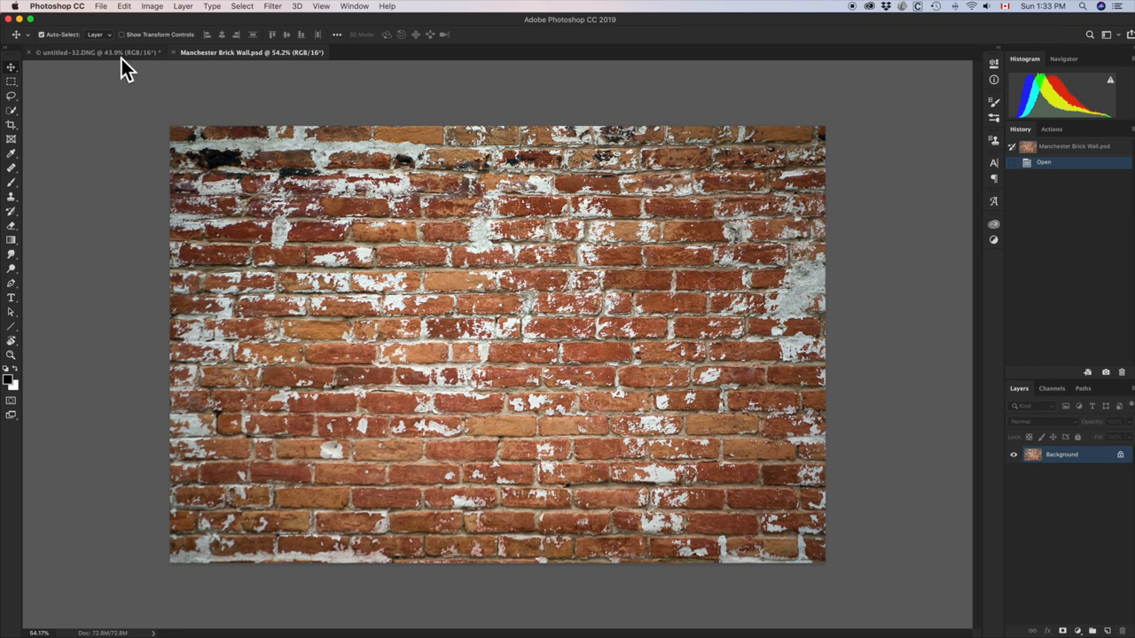
left_click(80, 51)
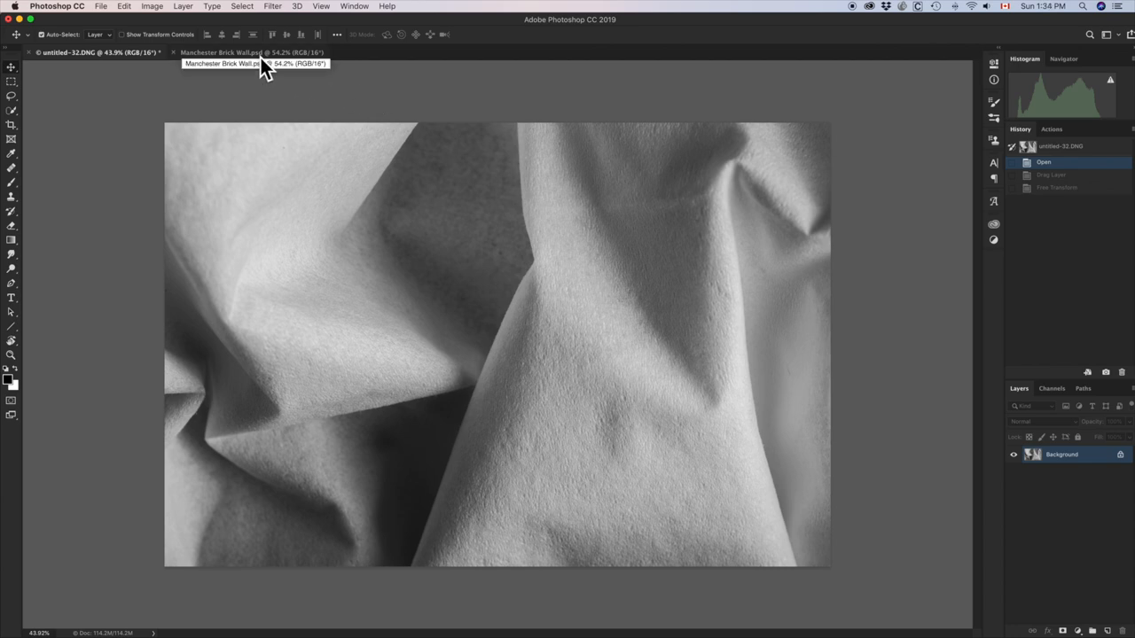
left_click(221, 51)
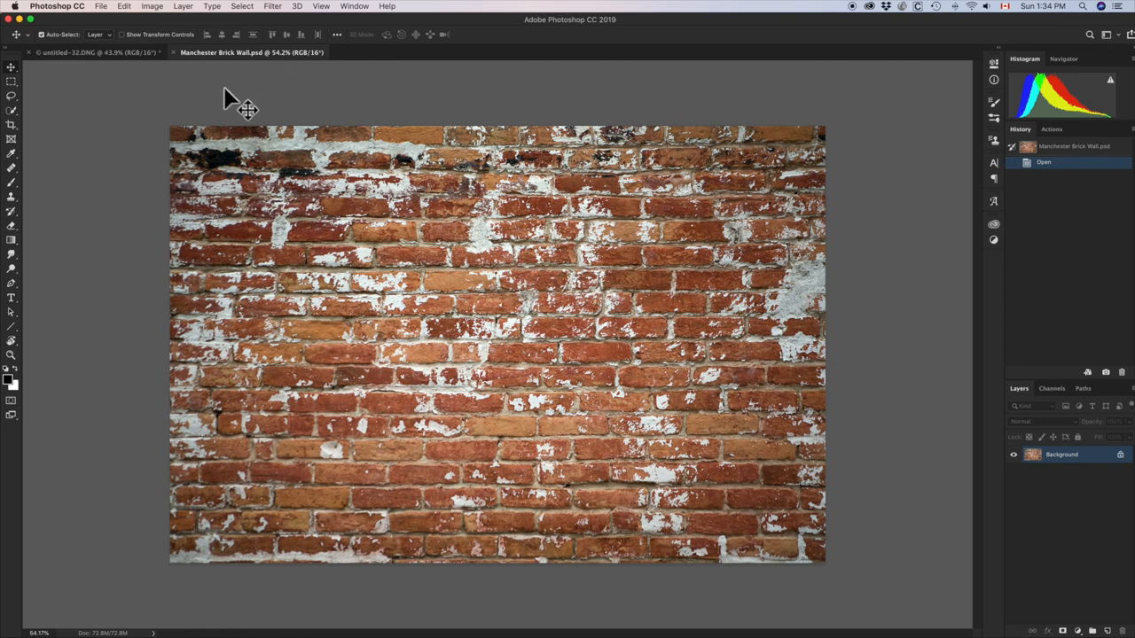
mouse_move(540, 160)
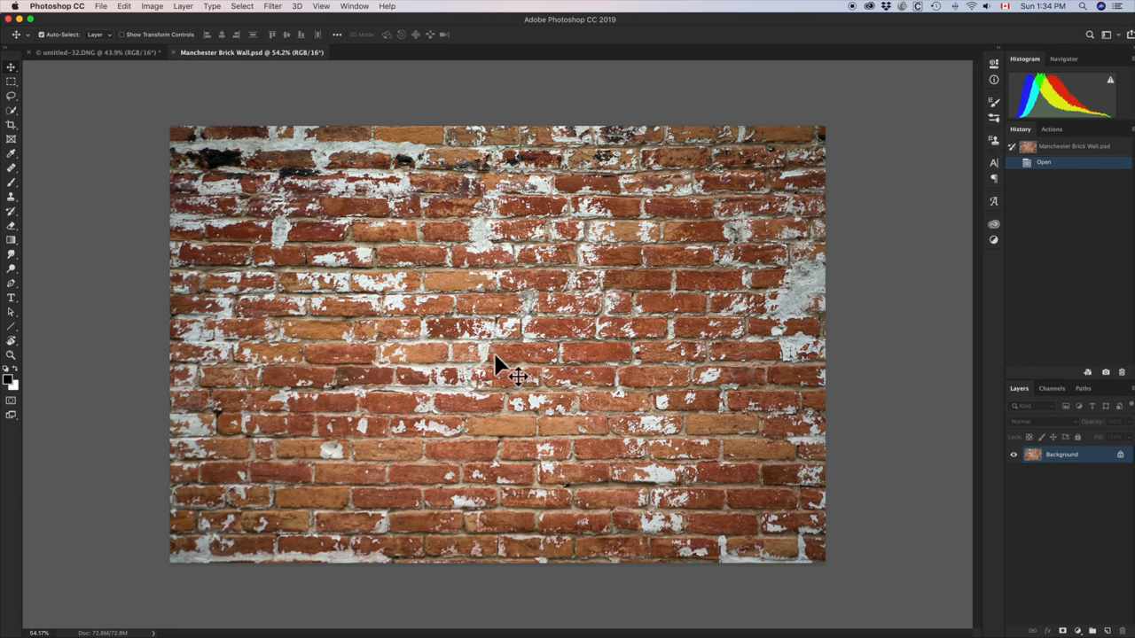
mouse_move(107, 64)
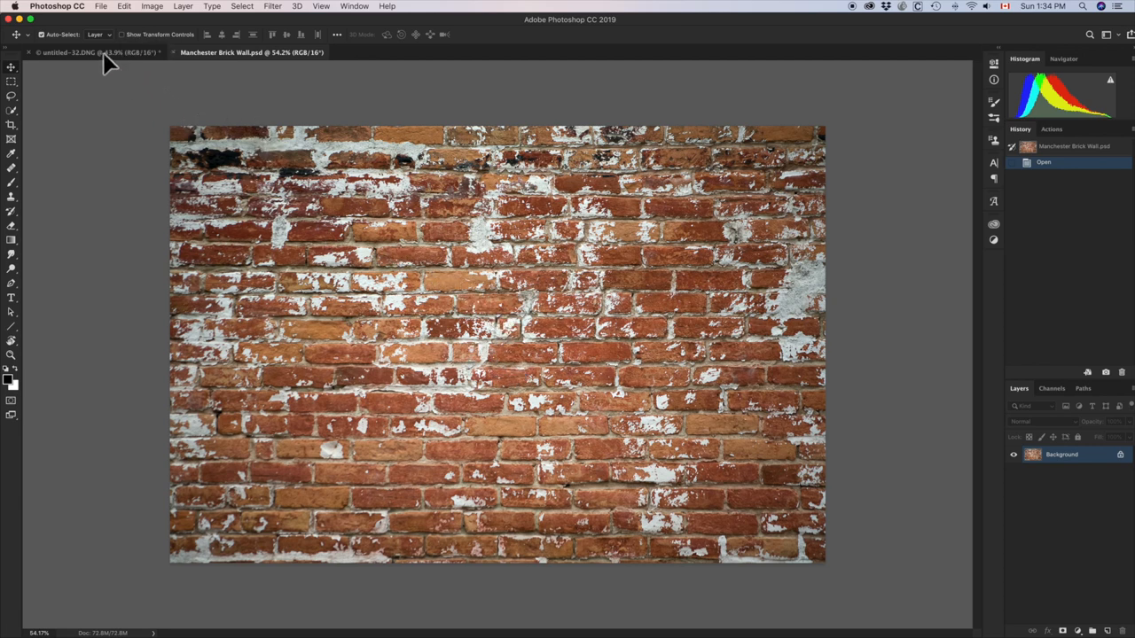
Step: Drop the brick wall image onto the untitled-32.DNG tissue photo as a new layer
left_click(93, 51)
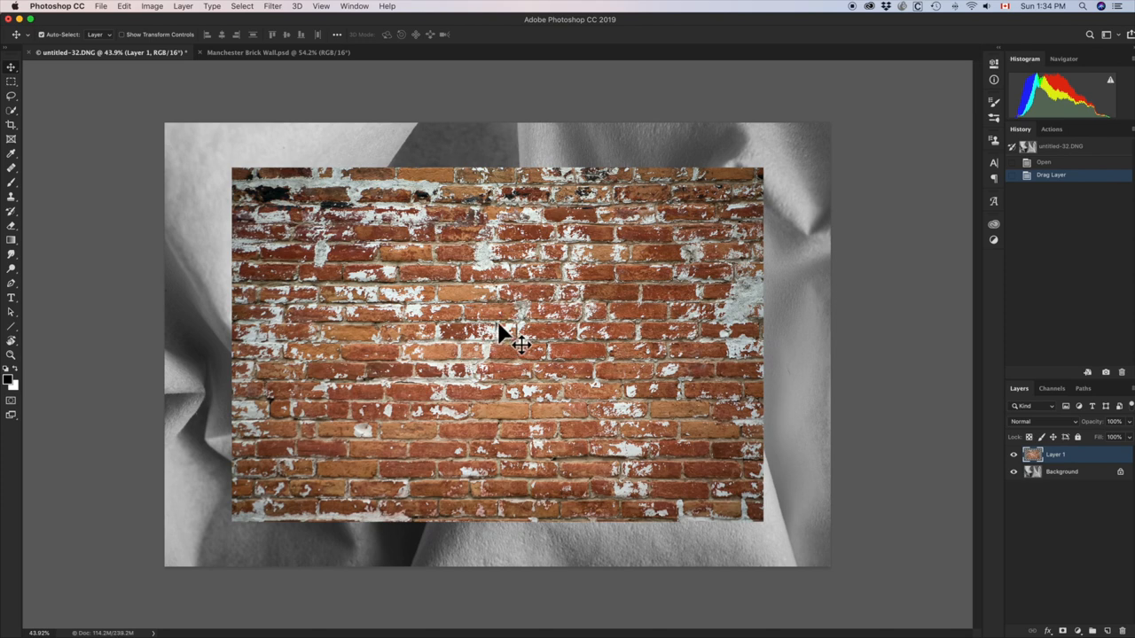
mouse_move(509, 344)
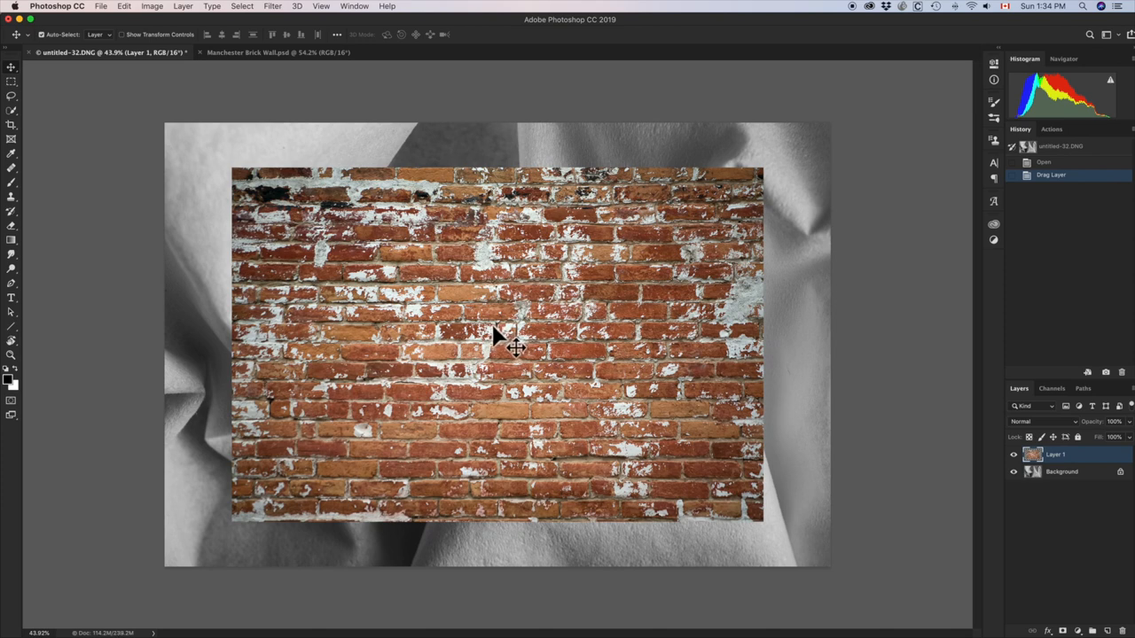
mouse_move(501, 341)
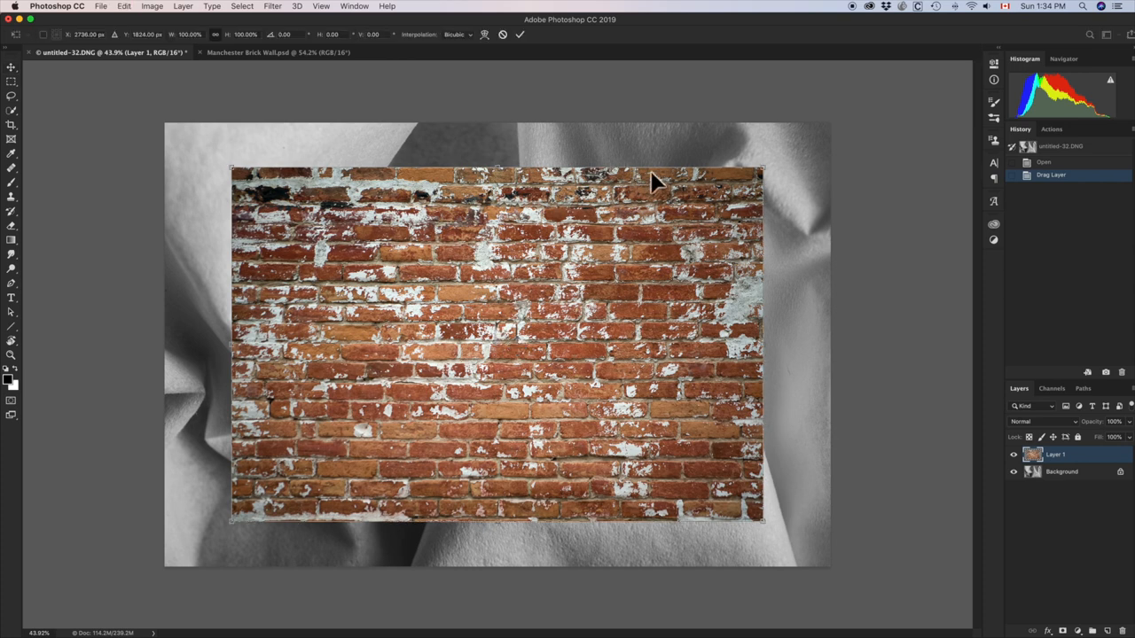
mouse_move(758, 186)
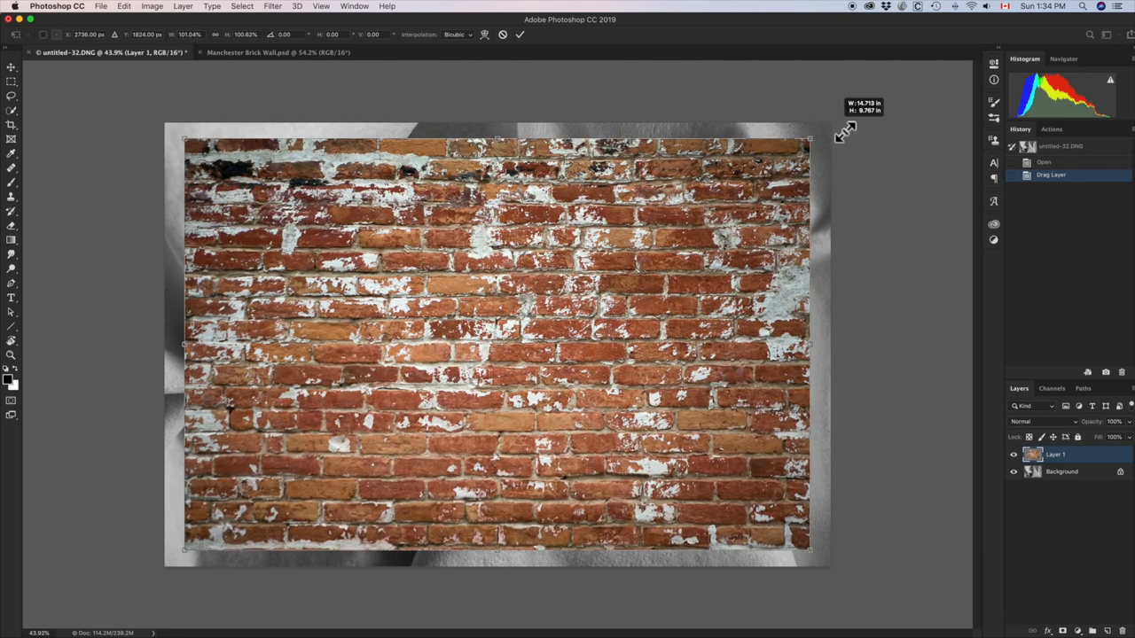
Step: Free-transform the brick layer, dragging a corner outward until the bricks fill the canvas
left_click_drag(809, 138, 851, 116)
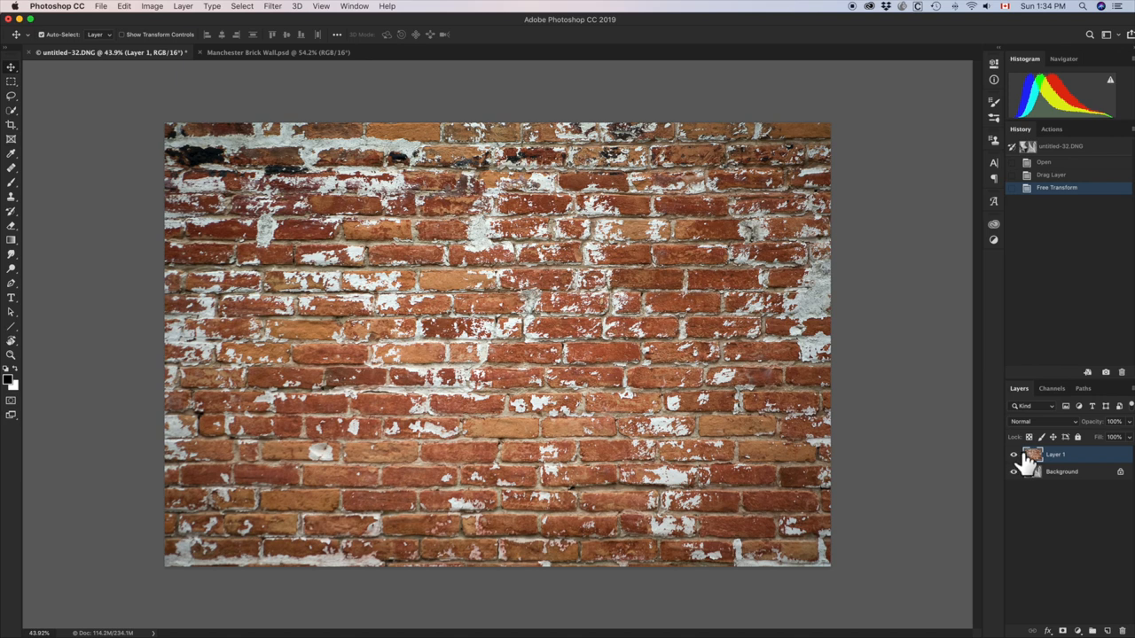
mouse_move(987, 454)
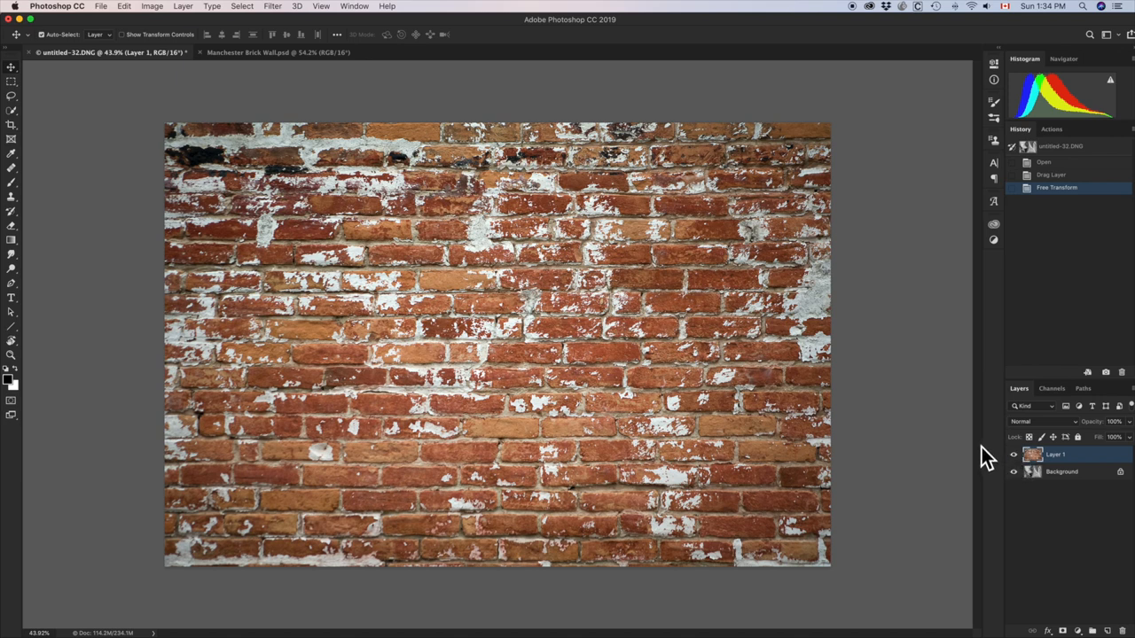
mouse_move(992, 454)
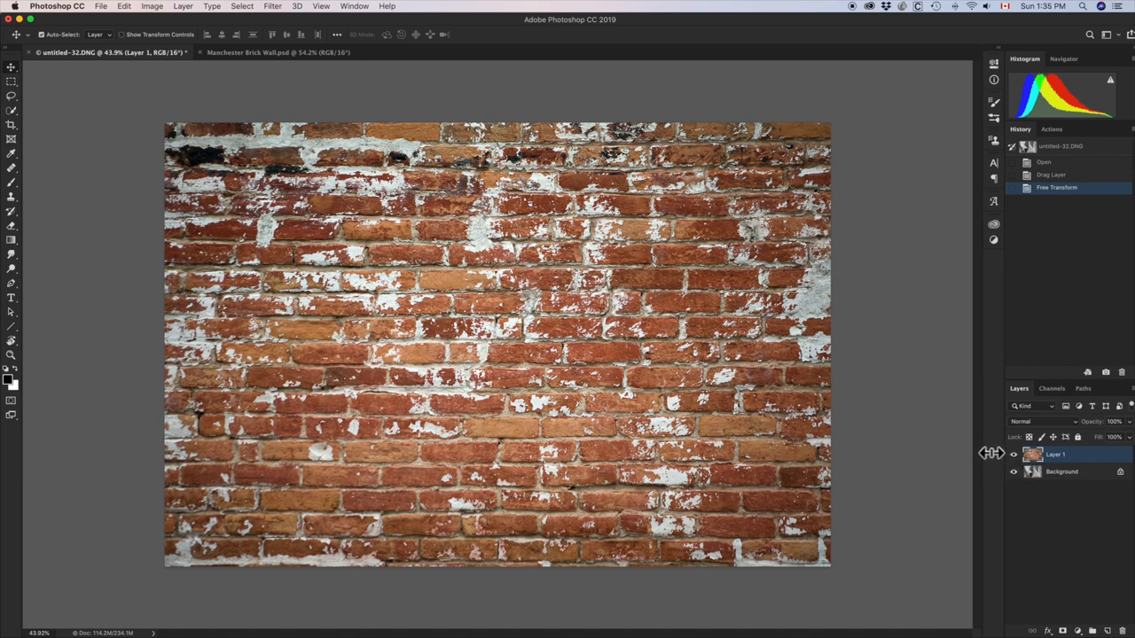
mouse_move(989, 456)
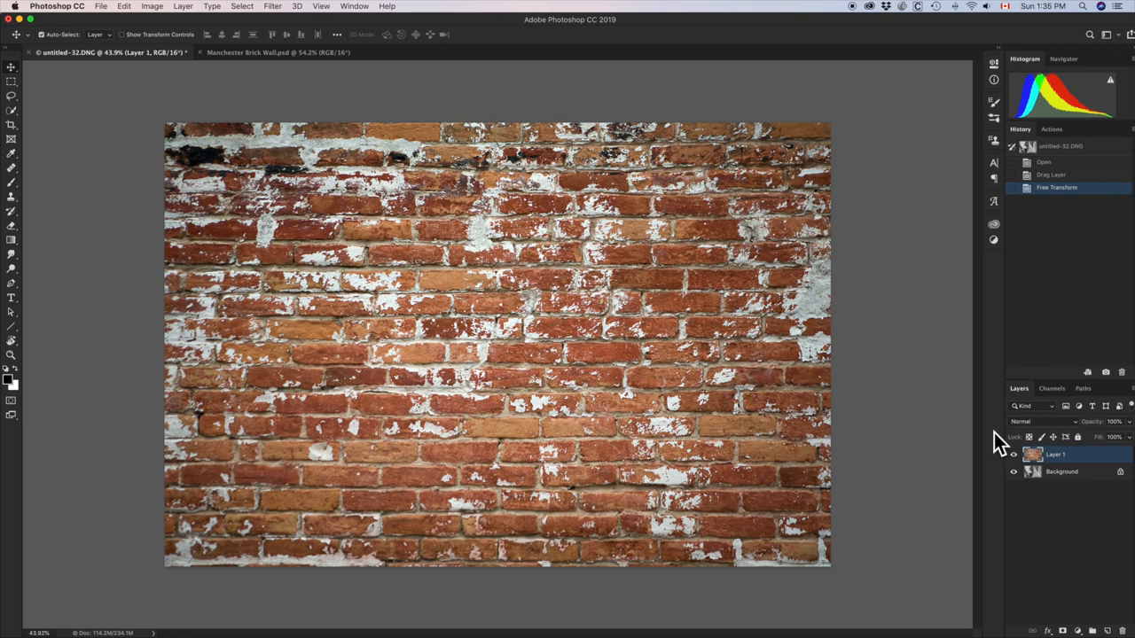
mouse_move(1061, 435)
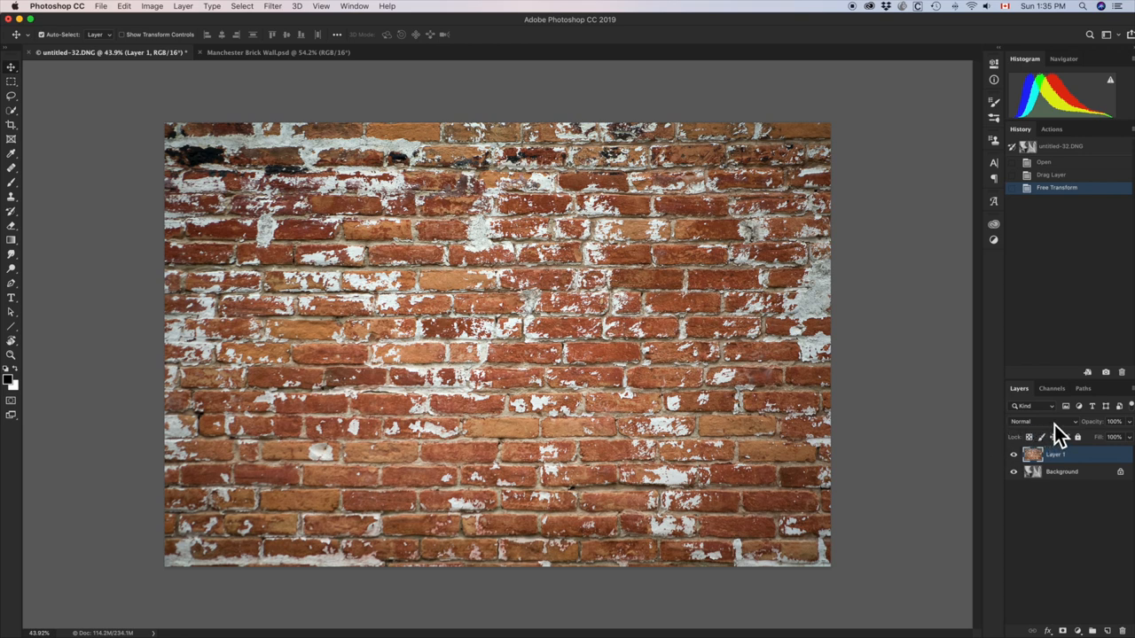
left_click(1042, 422)
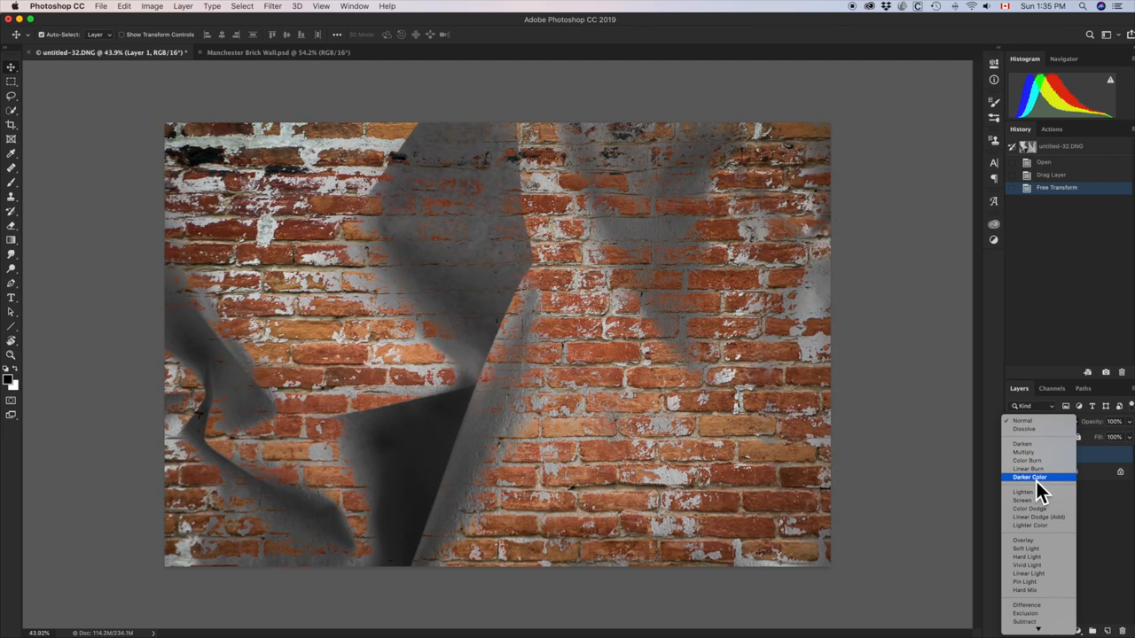
Step: Set Layer 1's blend mode to Hard Light so the fabric folds show through
left_click(1025, 557)
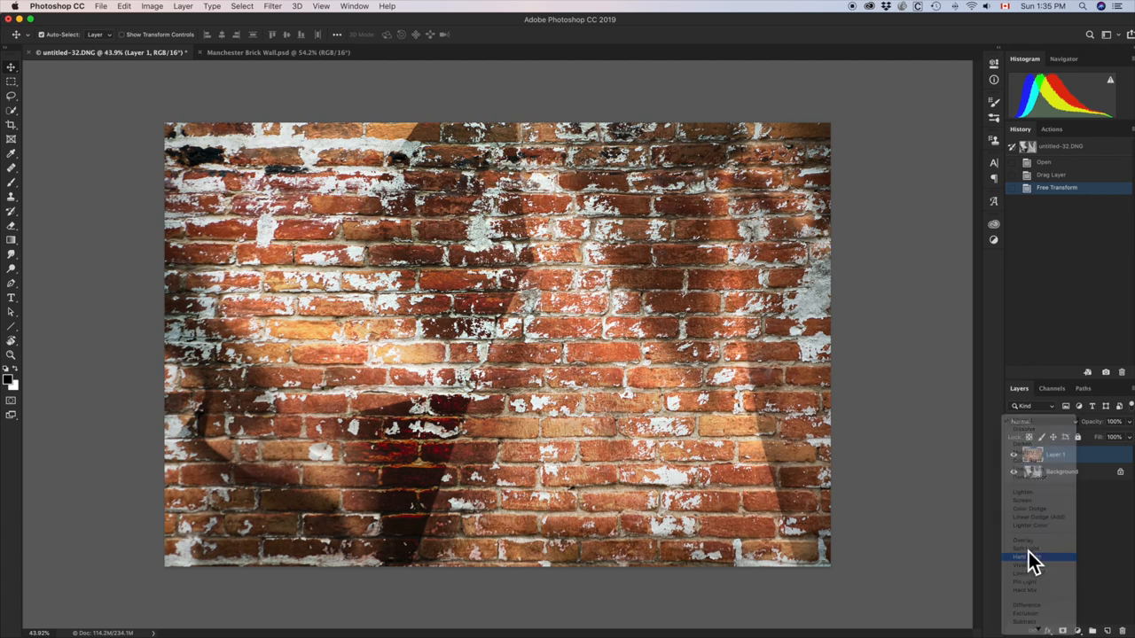
left_click(1024, 556)
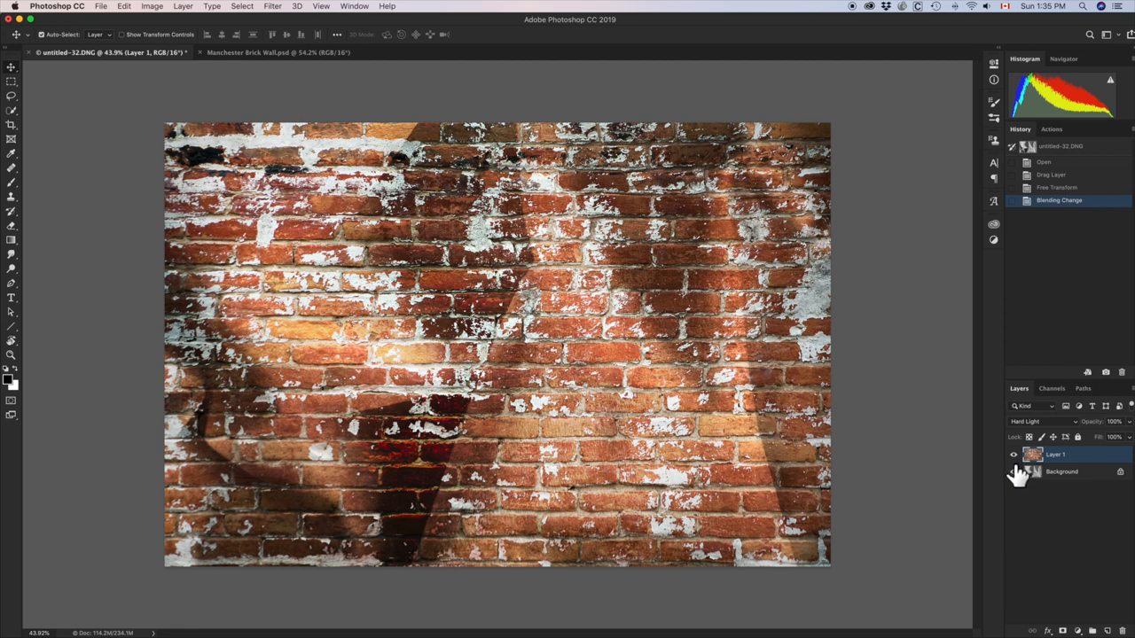
mouse_move(953, 457)
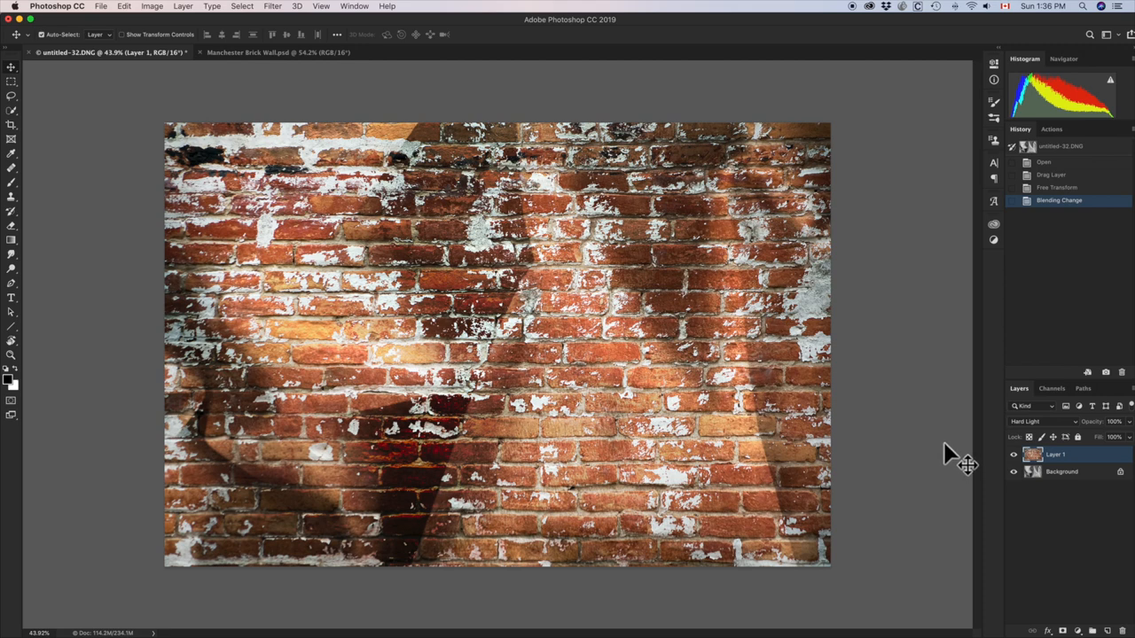